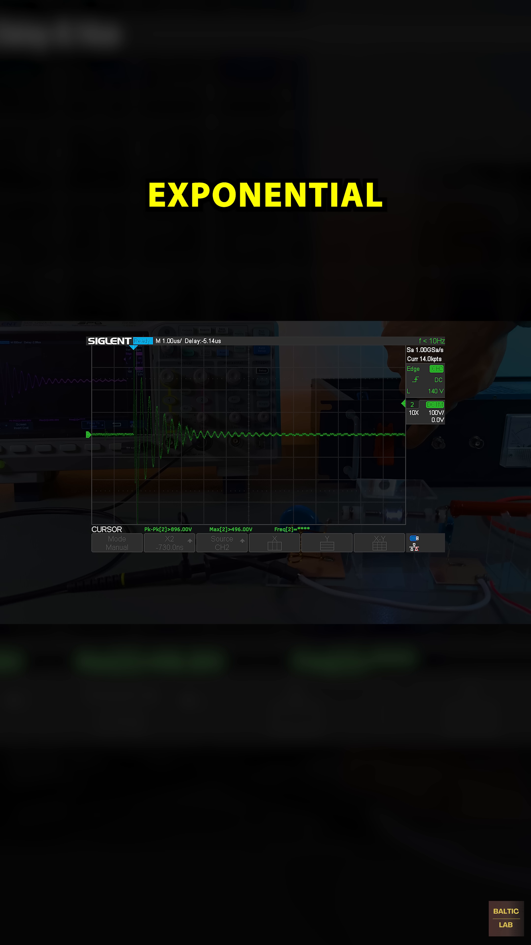
Enable X time cursors on CH2, placed at 352.0 ns and 2.032 µs for a 1.680 µs, 595.2 kHz reading.
click(222, 543)
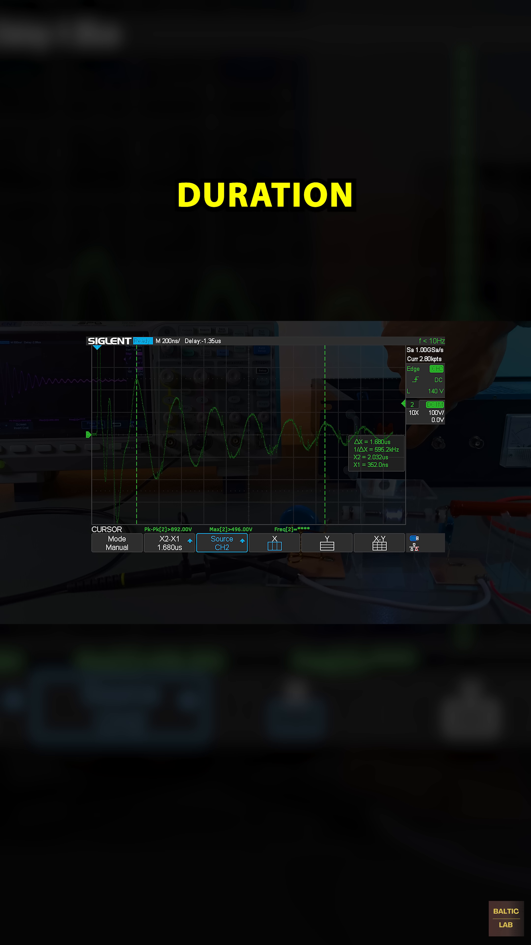